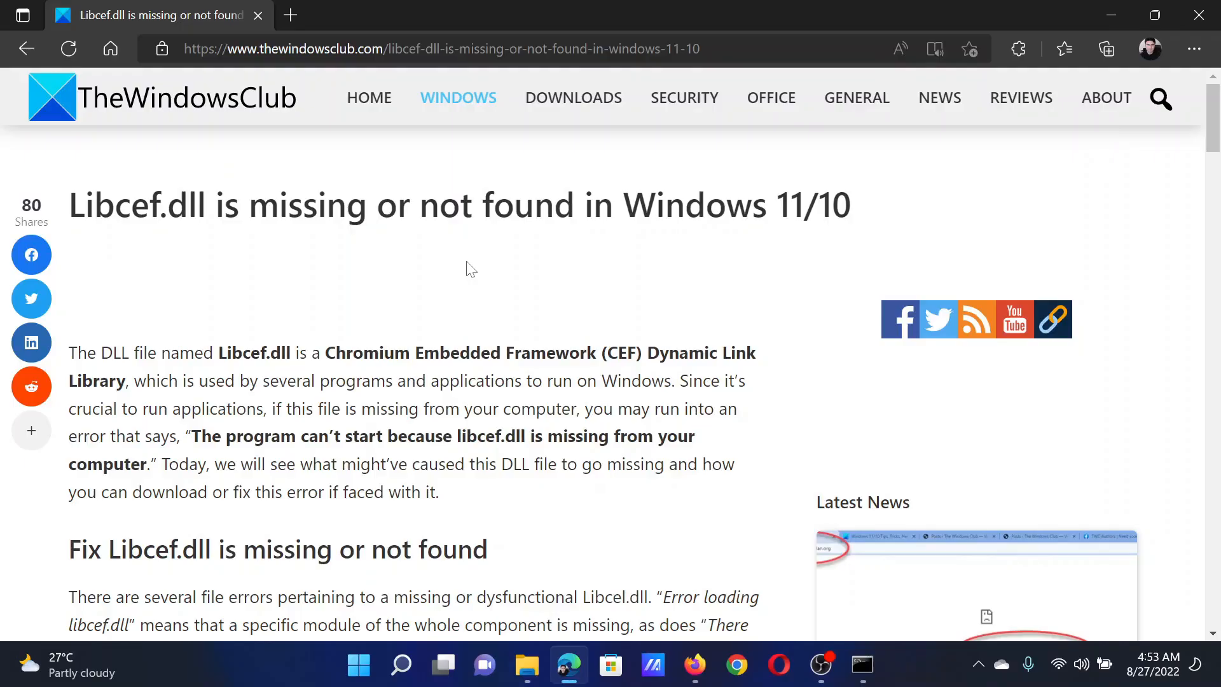
pyautogui.moveTo(71, 212)
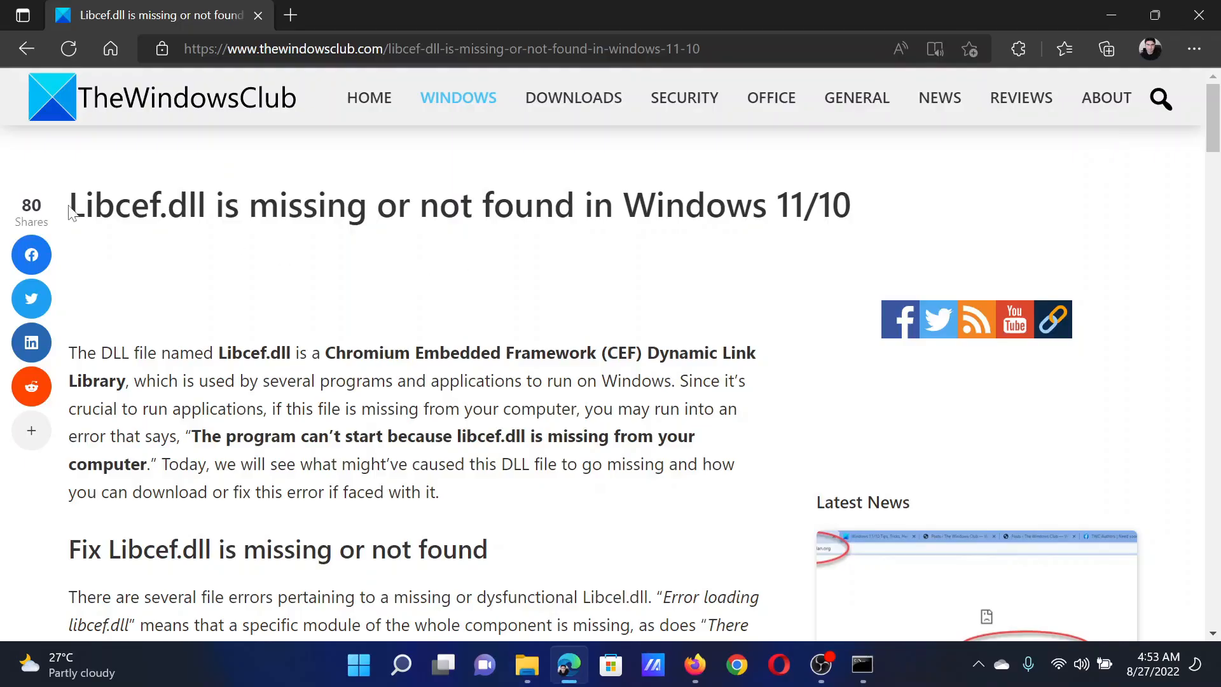
# - Select 'Libcef' in the title and scroll to the 'Fix Libcef.dll is missing' section
pyautogui.doubleClick(113, 205)
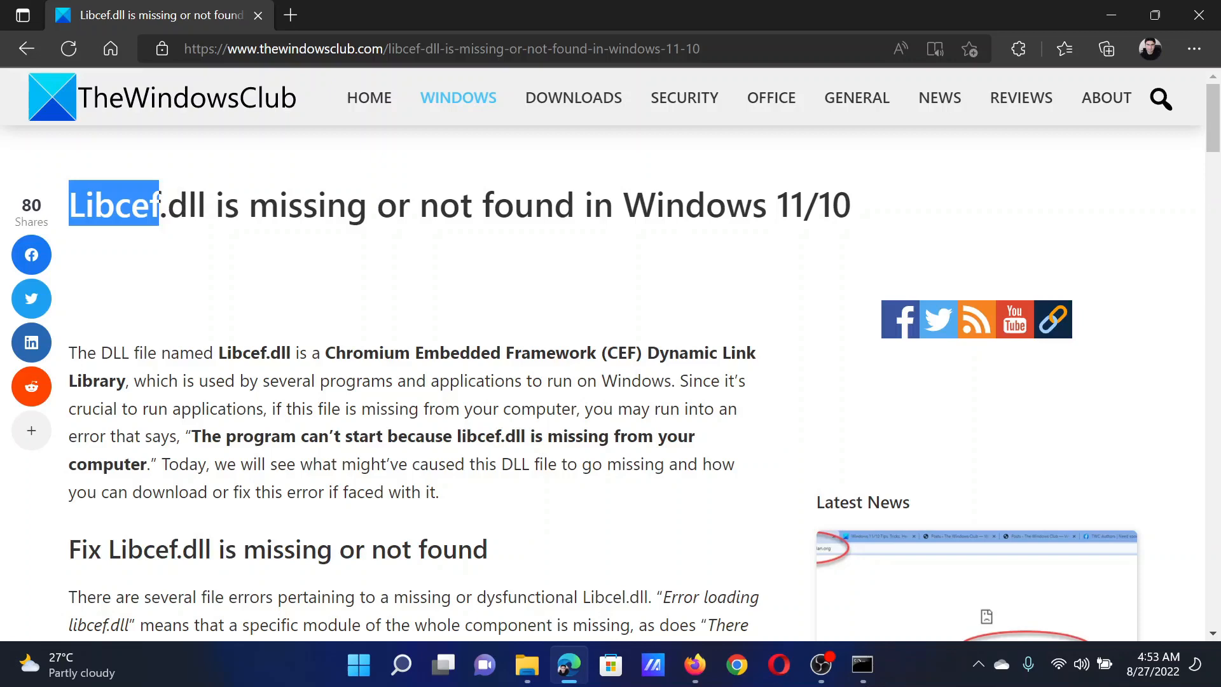
pyautogui.moveTo(501, 428)
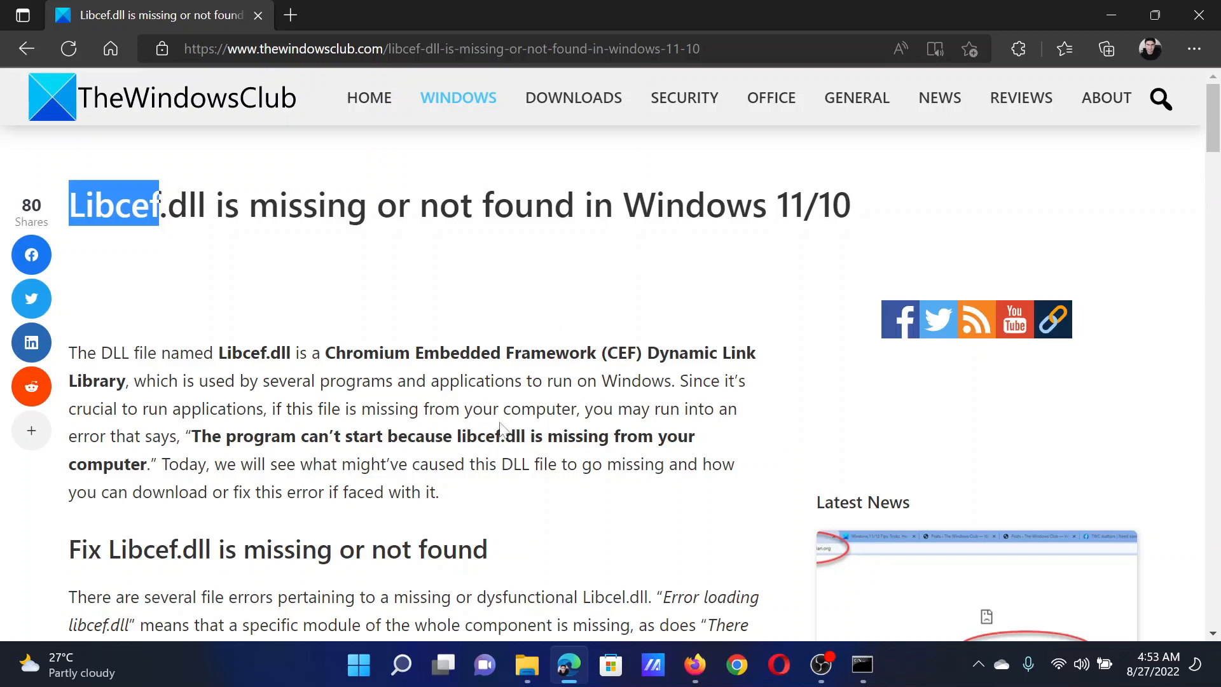
pyautogui.scroll(-3)
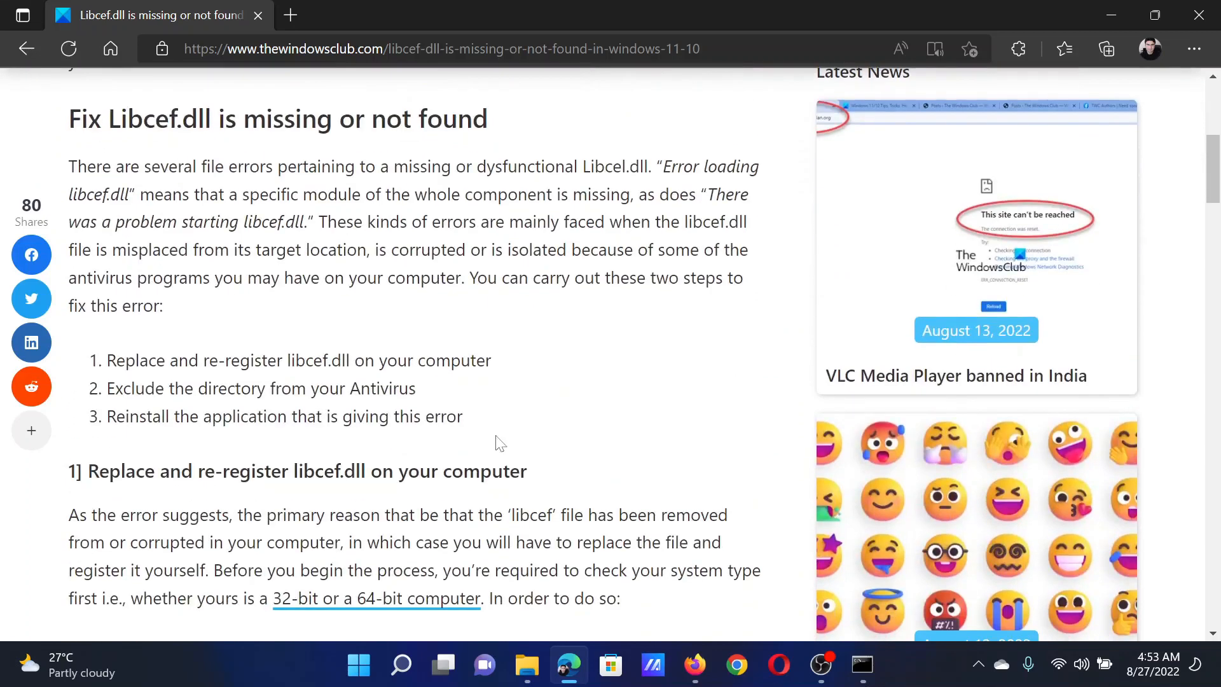
pyautogui.moveTo(496, 436)
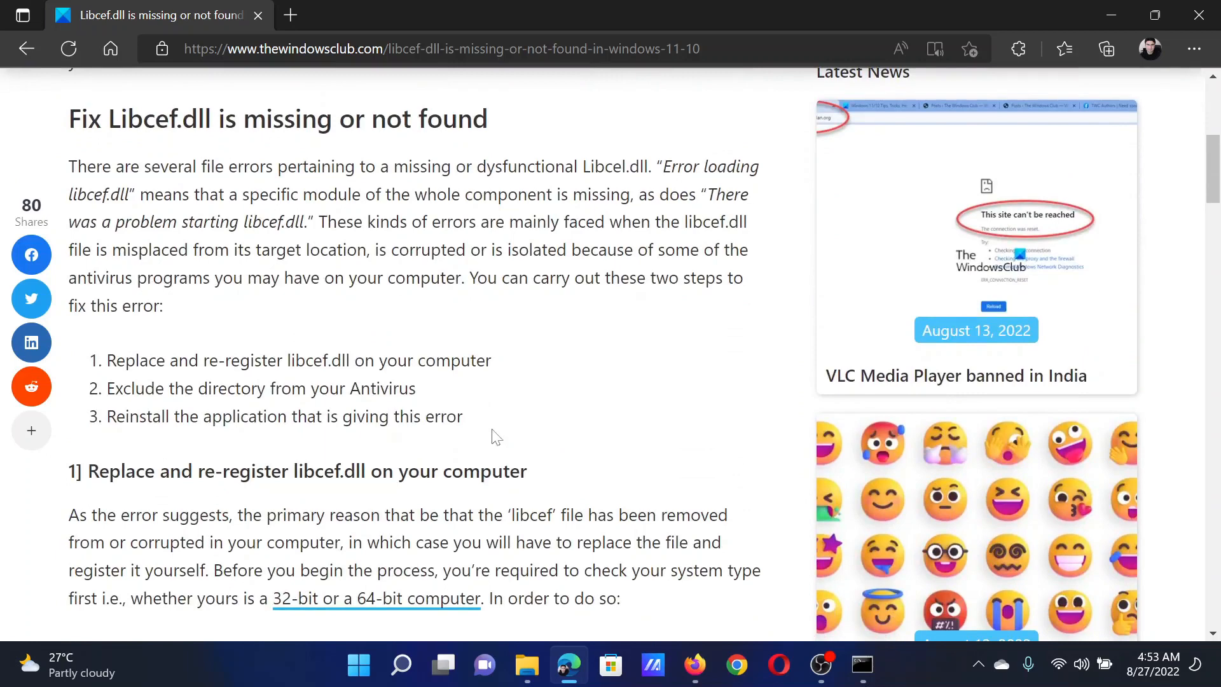
pyautogui.doubleClick(131, 360)
pyautogui.write('comm')
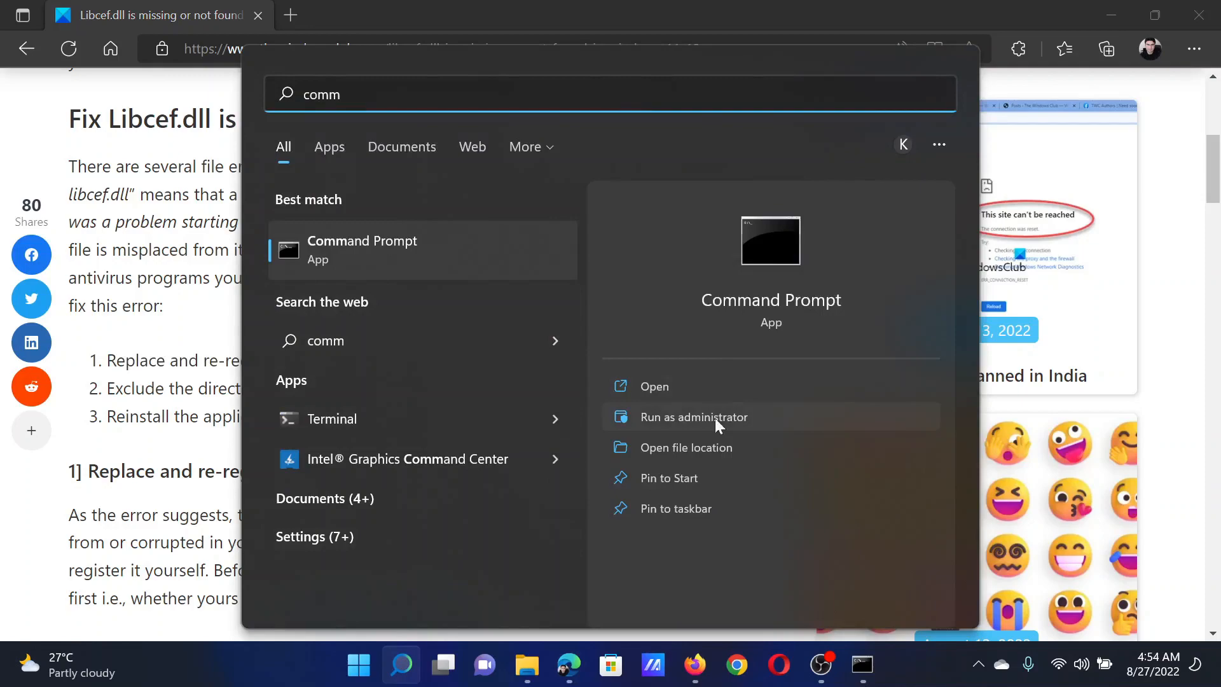
# - Launch Command Prompt as administrator from the Windows Search 'comm' results
pyautogui.click(692, 417)
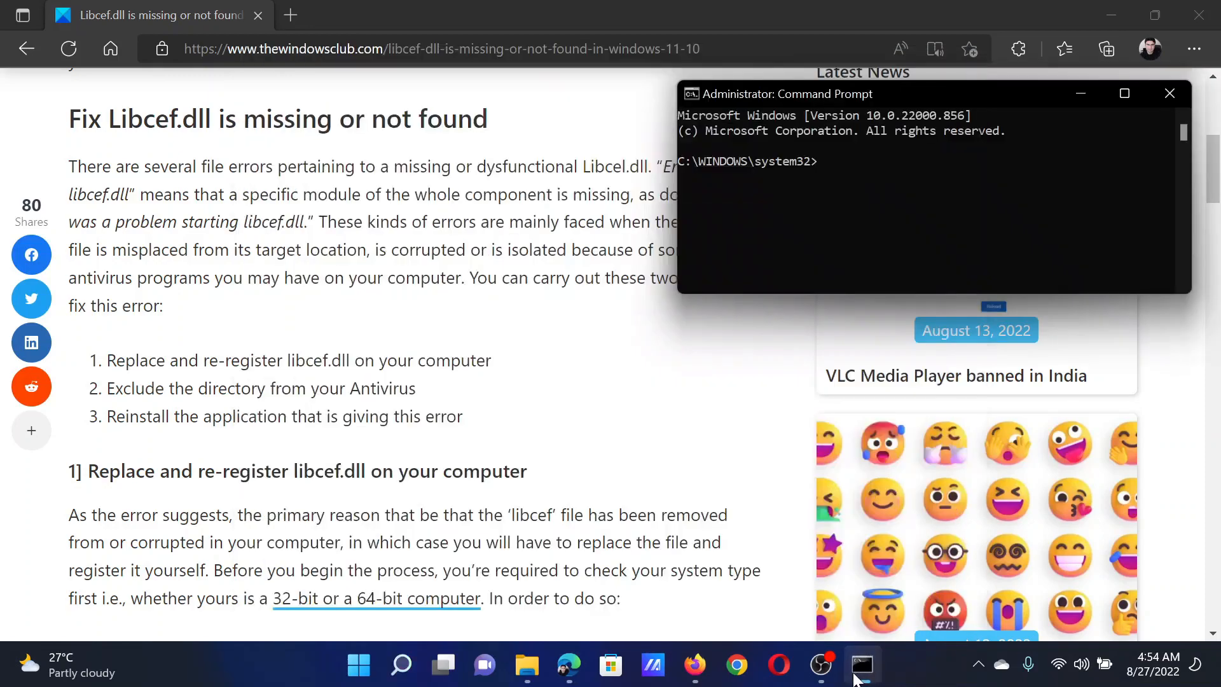
pyautogui.moveTo(559, 410)
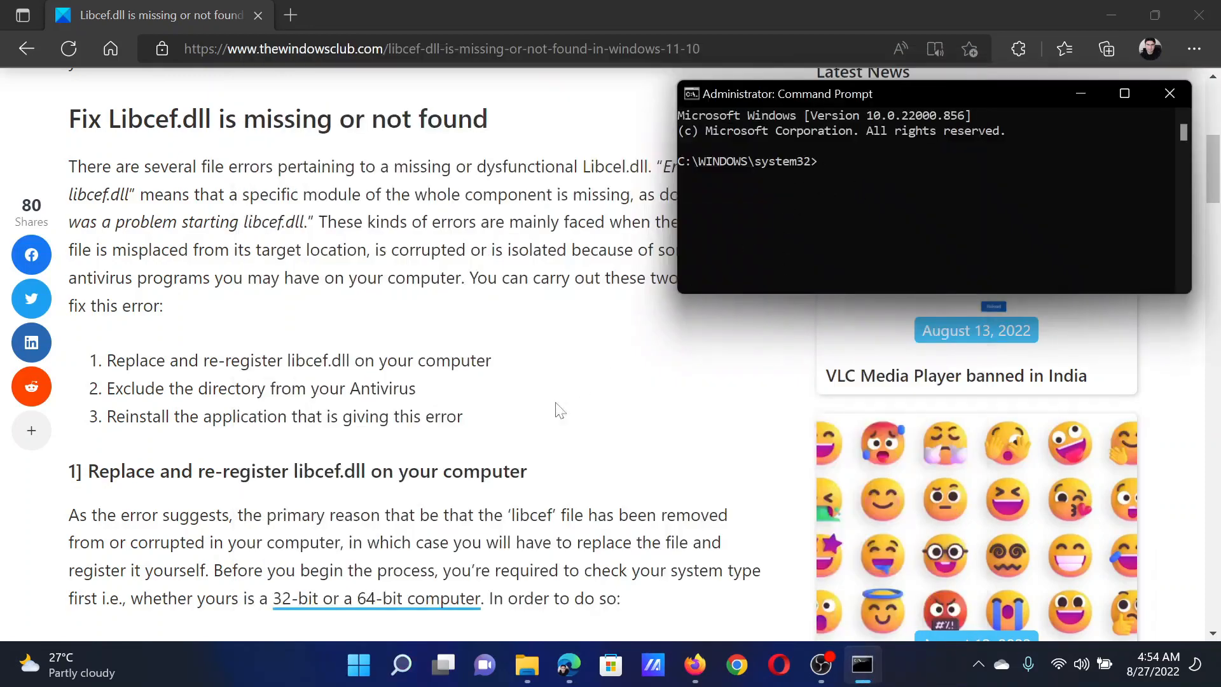
# - Copy 'cd C:\Windows\SysWOW64' from the article and run it in Command Prompt
pyautogui.scroll(-3)
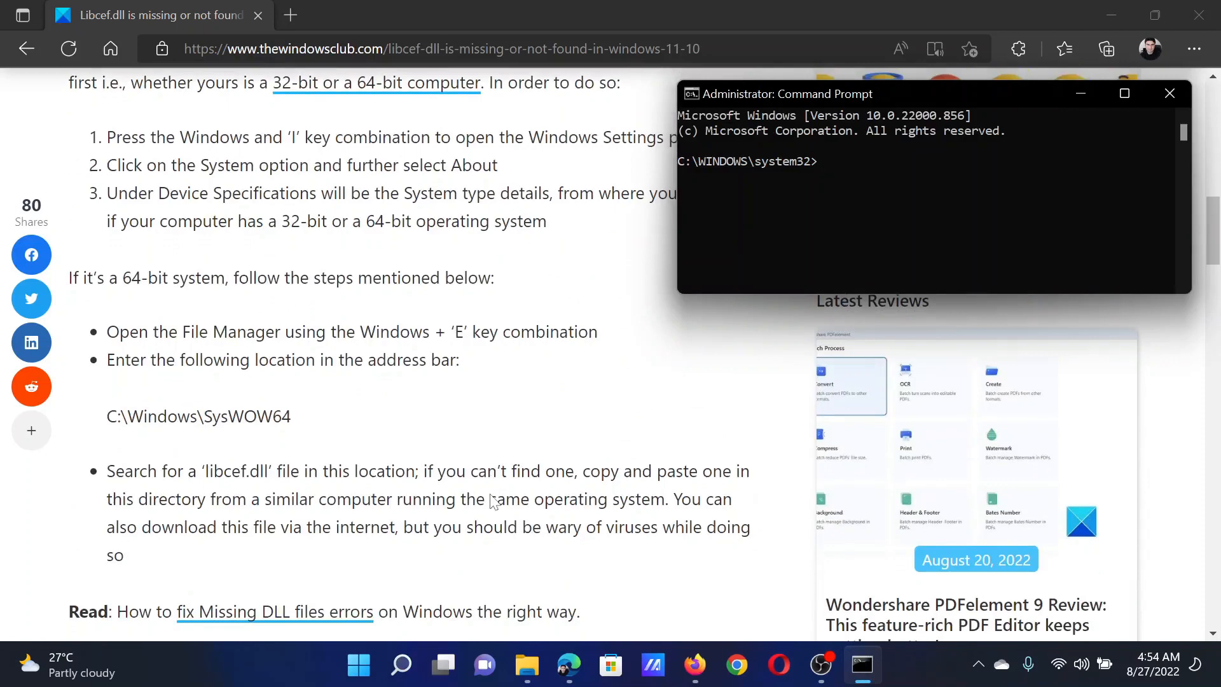
pyautogui.scroll(-3)
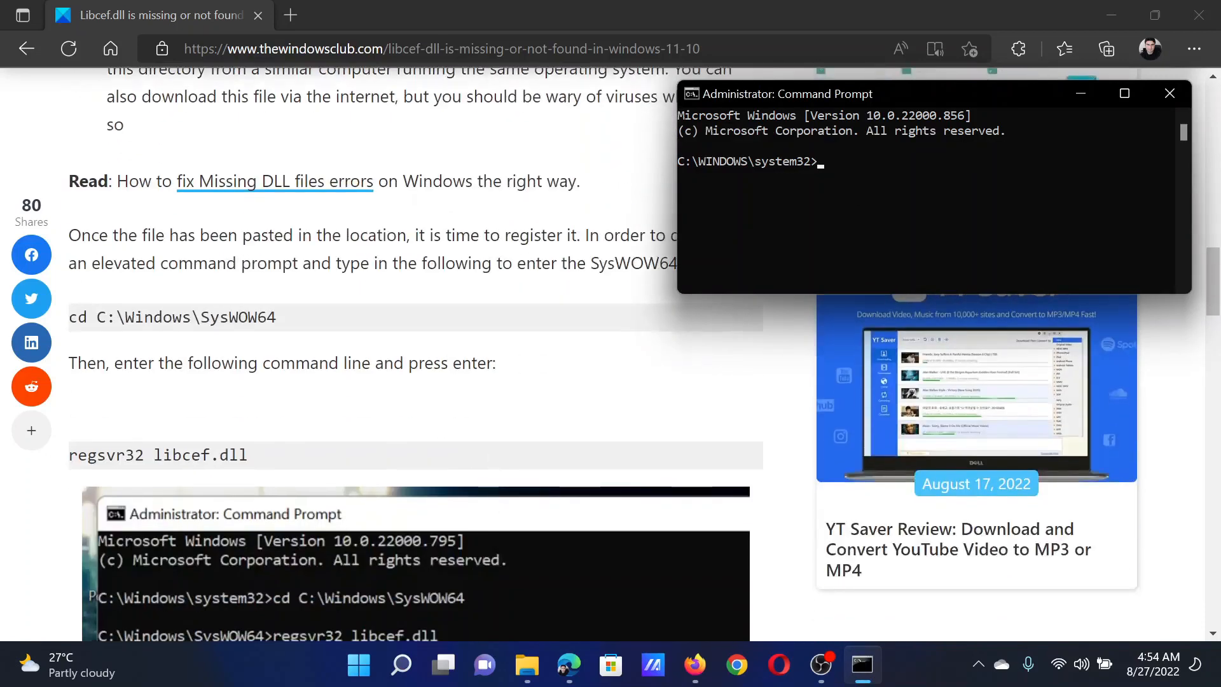
pyautogui.rightClick(155, 316)
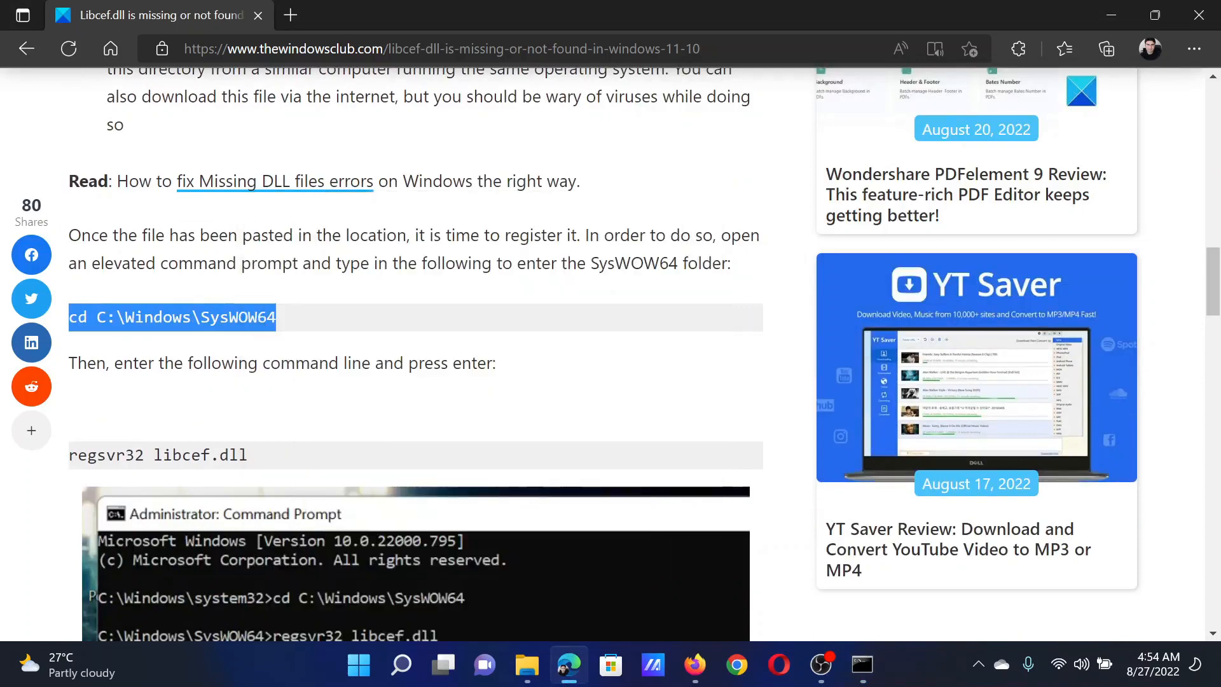
pyautogui.moveTo(418, 346)
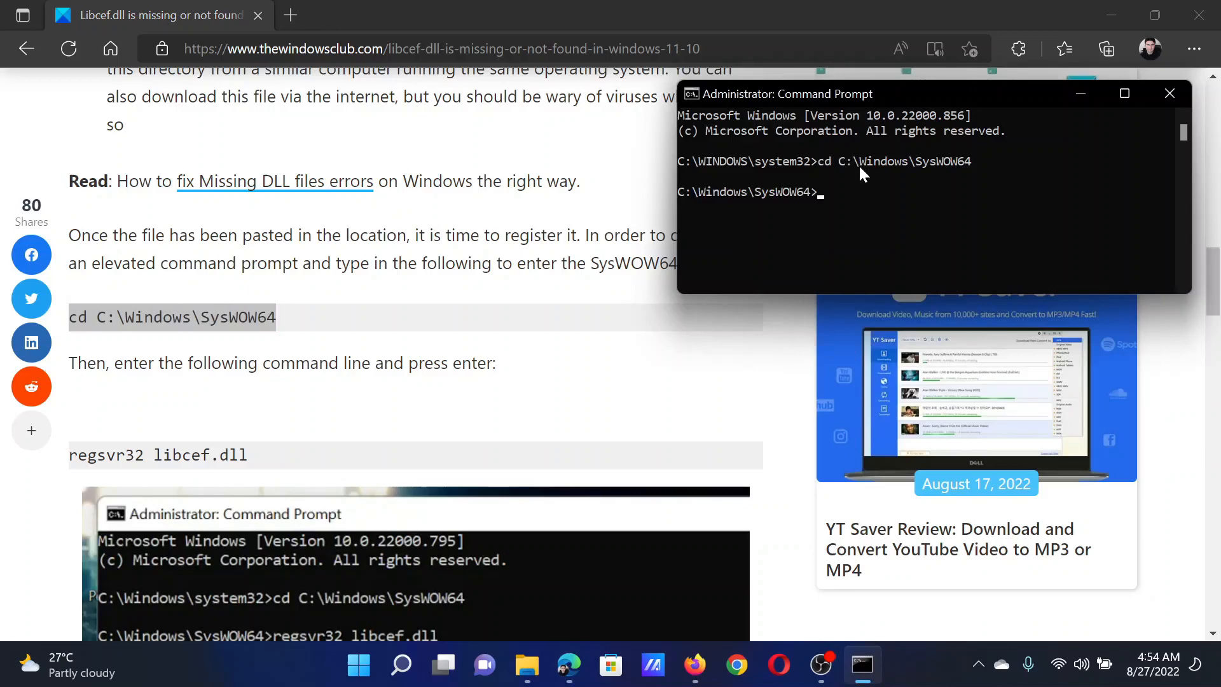
pyautogui.moveTo(331, 386)
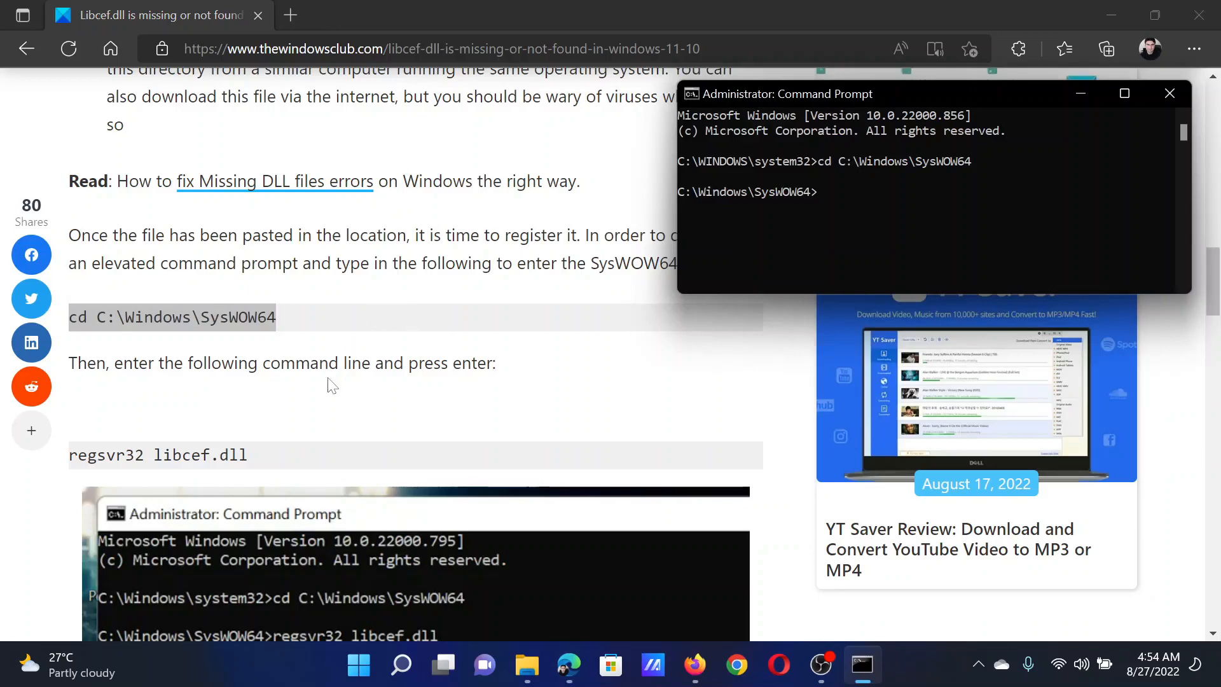
pyautogui.scroll(-3)
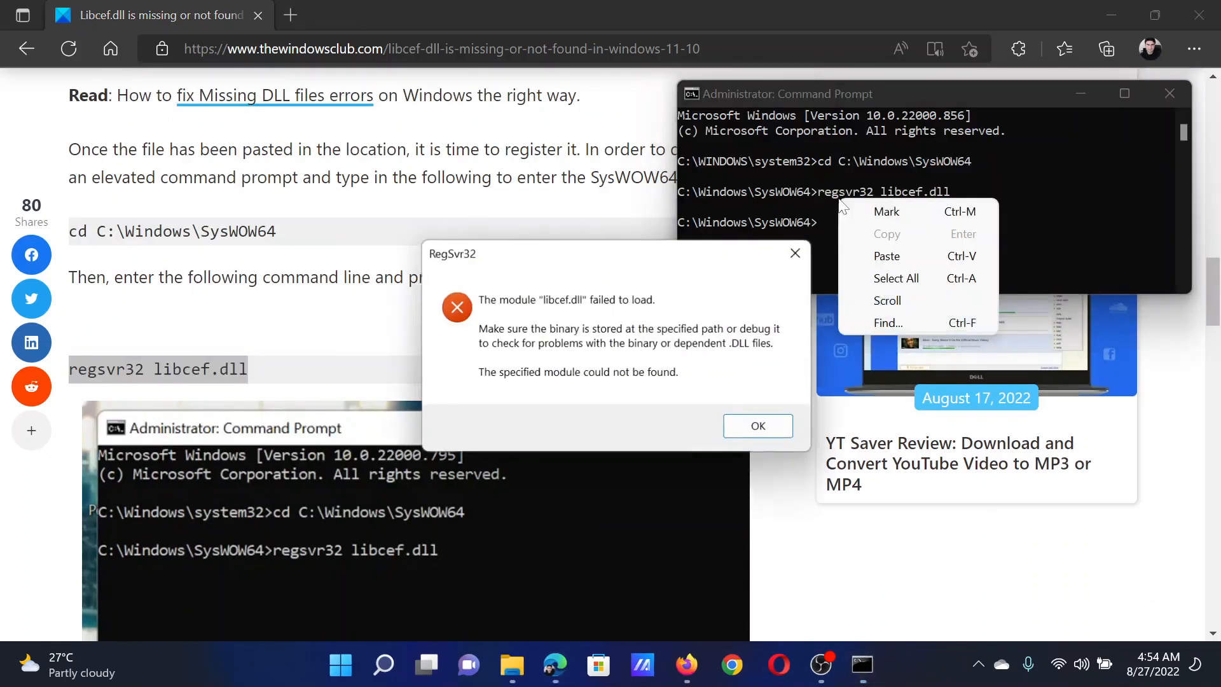
# - Run 'regsvr32 libcef.dll' and dismiss the RegSvr32 failed-to-load error with OK
pyautogui.click(759, 427)
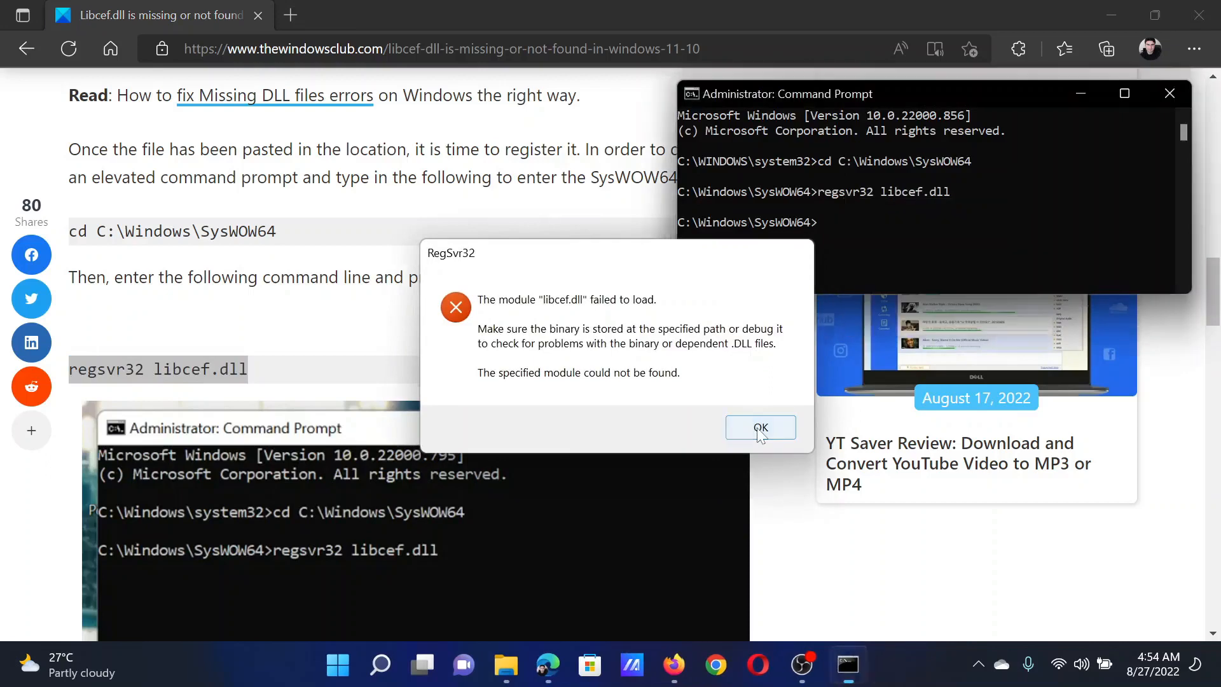
pyautogui.click(760, 428)
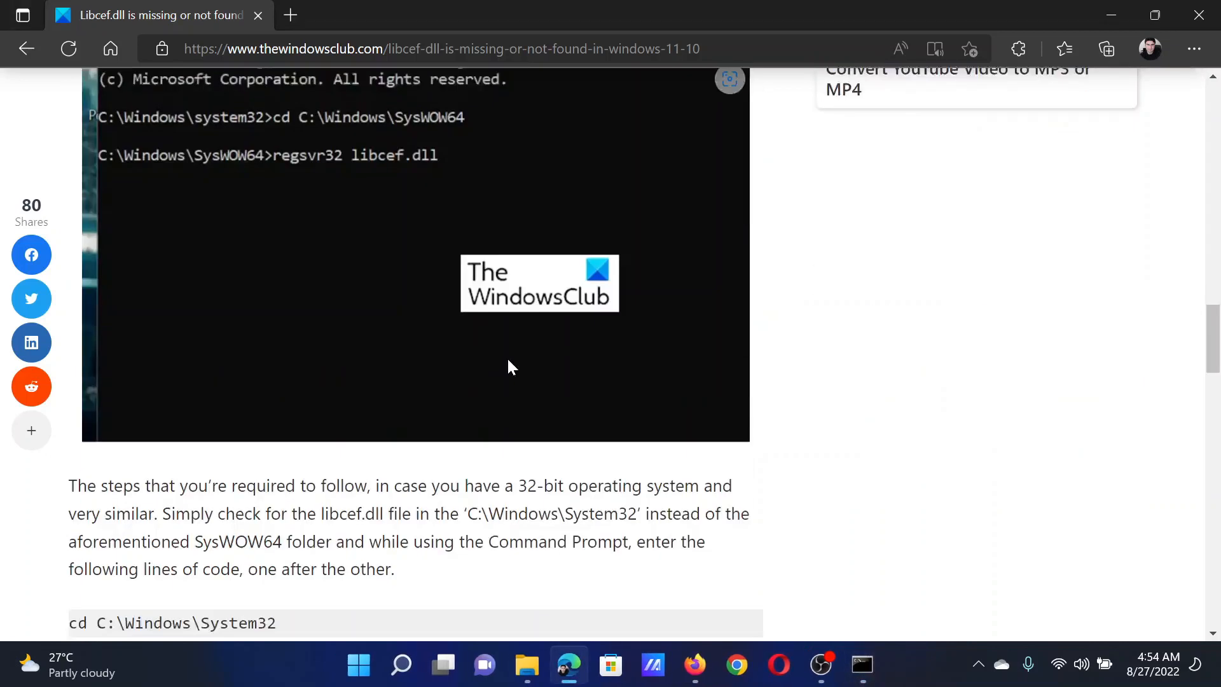
# - Scroll the article down to the System32 commands and the restart note
pyautogui.scroll(-3)
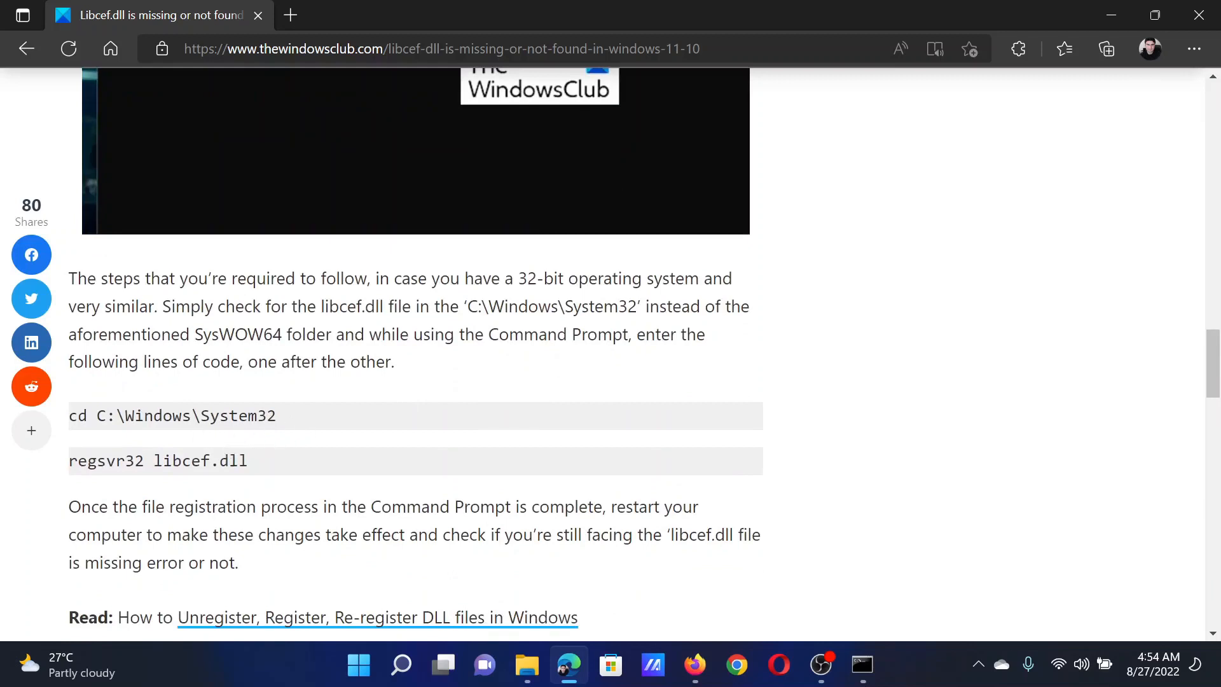
pyautogui.moveTo(1206, 353)
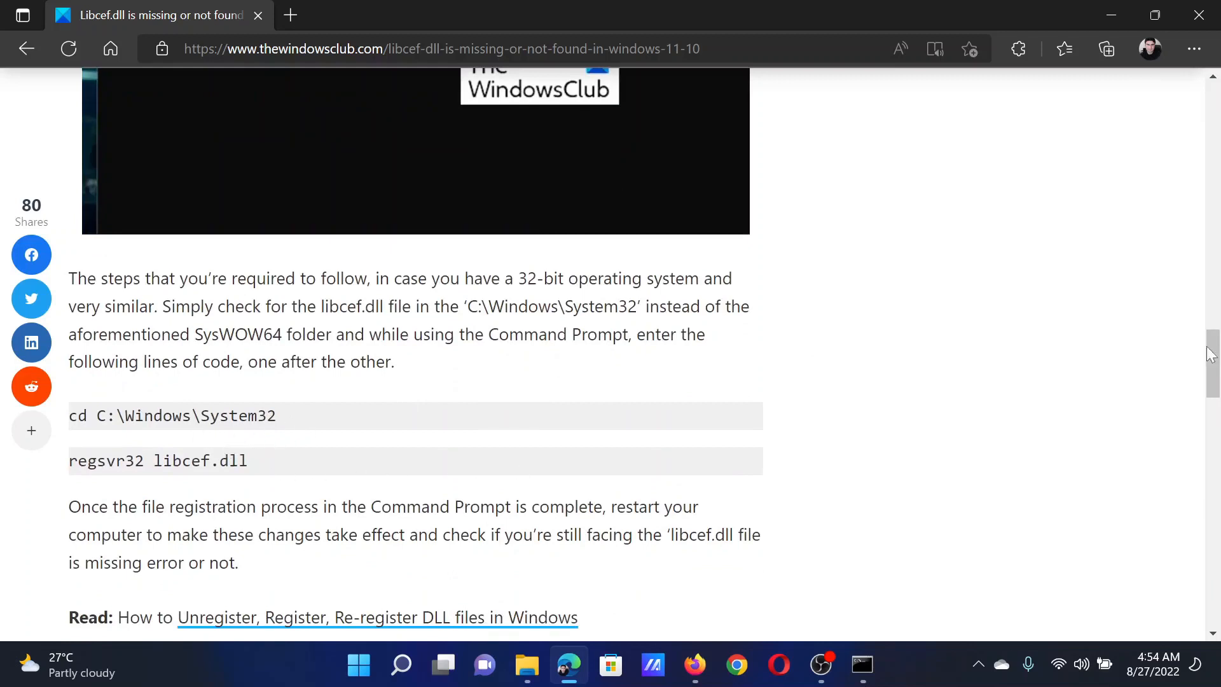